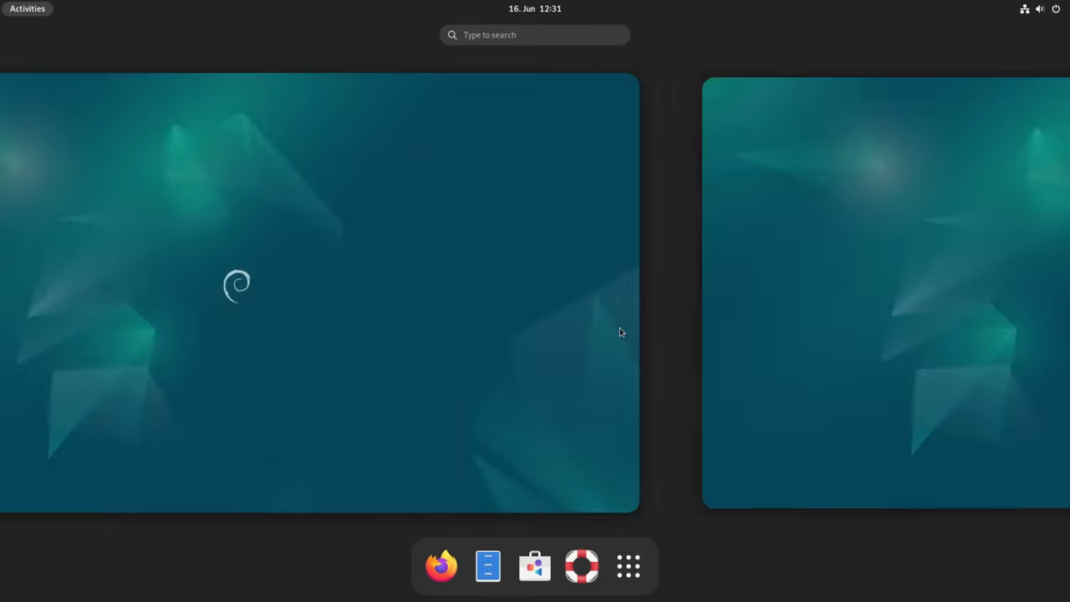
# Step: Open the browser and scroll down the Linux distribution timeline through Debian's branches
pyautogui.write('sert')
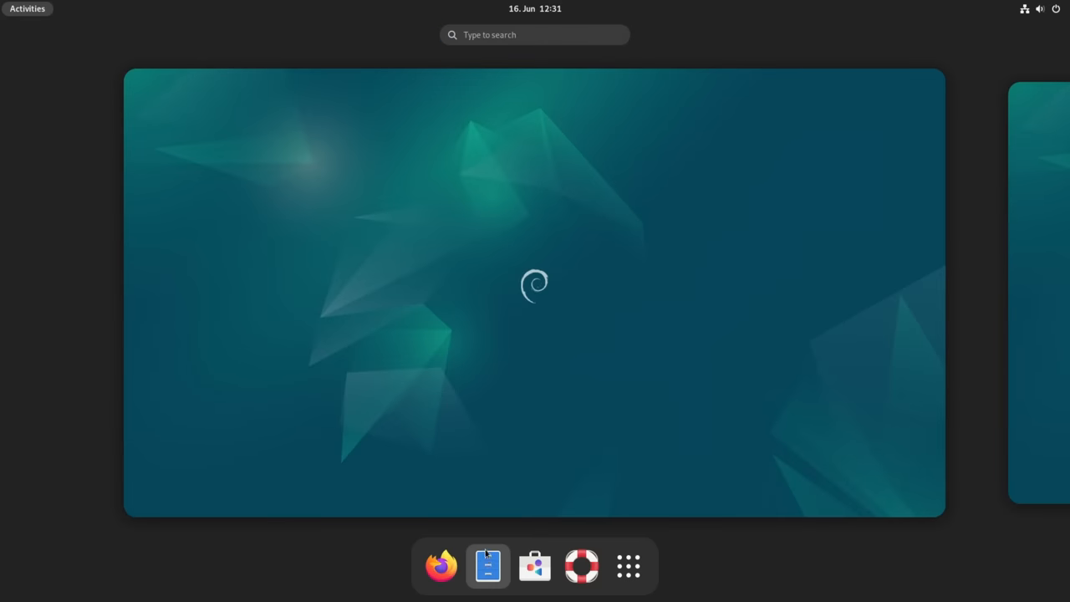
pyautogui.click(488, 565)
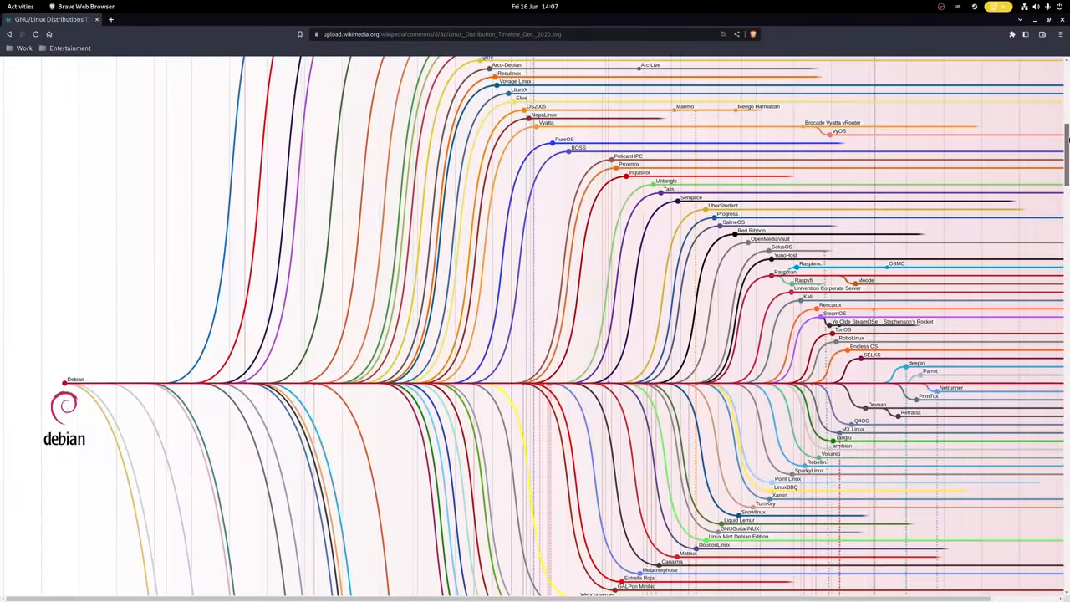
pyautogui.scroll(-3)
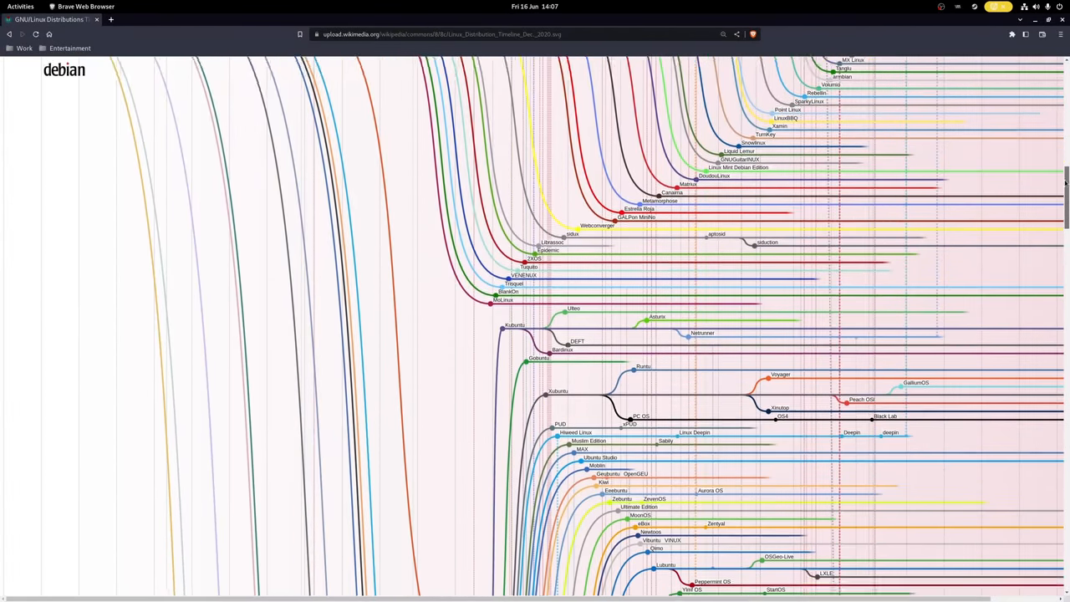
pyautogui.scroll(-3)
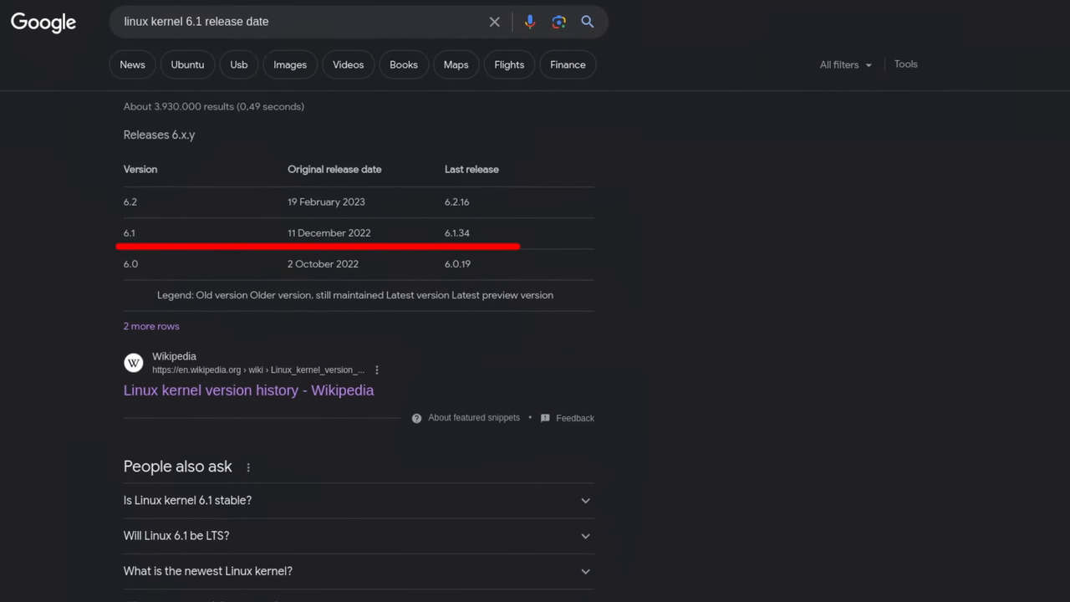
# Step: Scroll through the kernel 6.1 release date and Debian stable old-packages search results
pyautogui.scroll(-3)
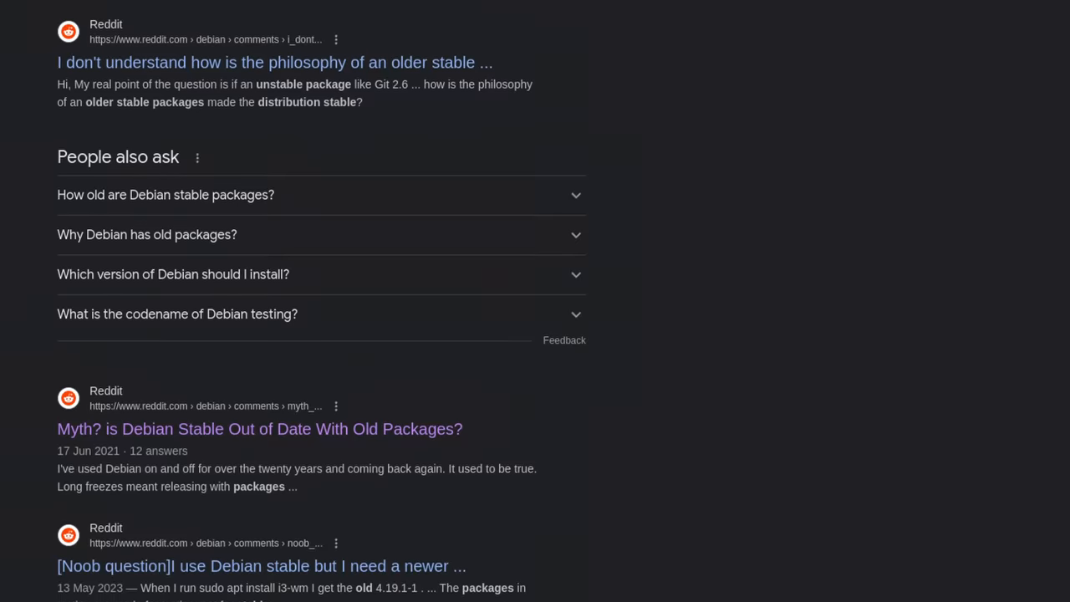
pyautogui.scroll(-3)
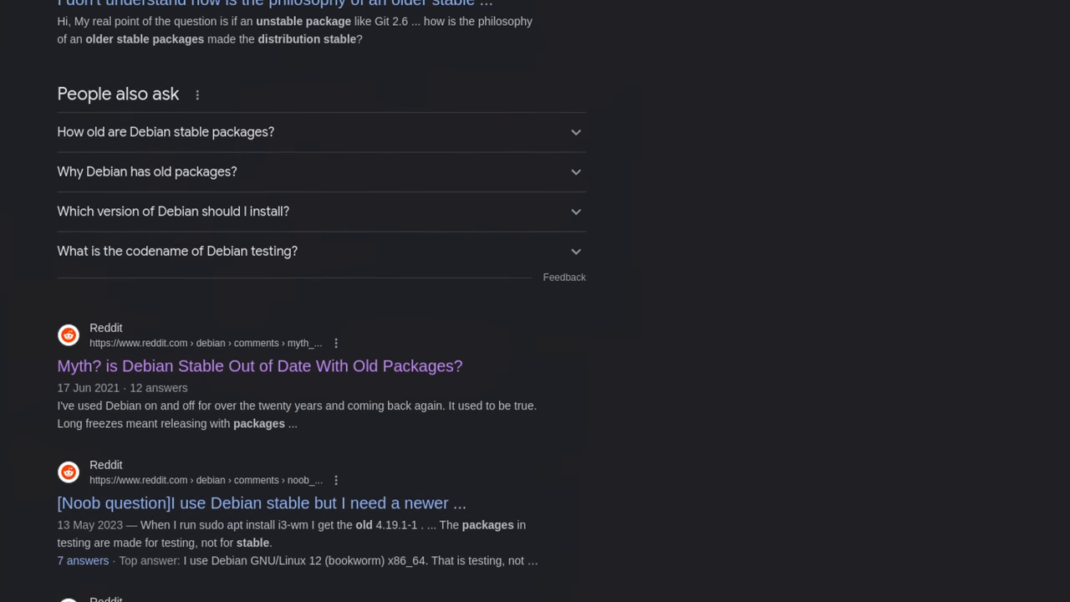
pyautogui.scroll(-3)
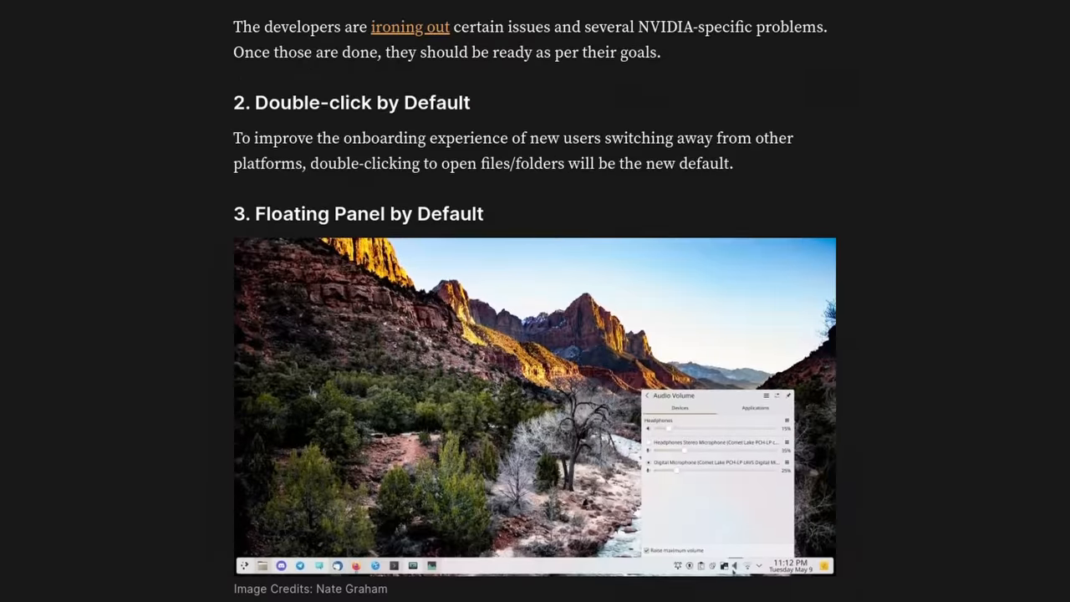
# Step: Scroll the OMG Debian 12 new-features article down to its Linux 6.1 kernel section
pyautogui.scroll(-3)
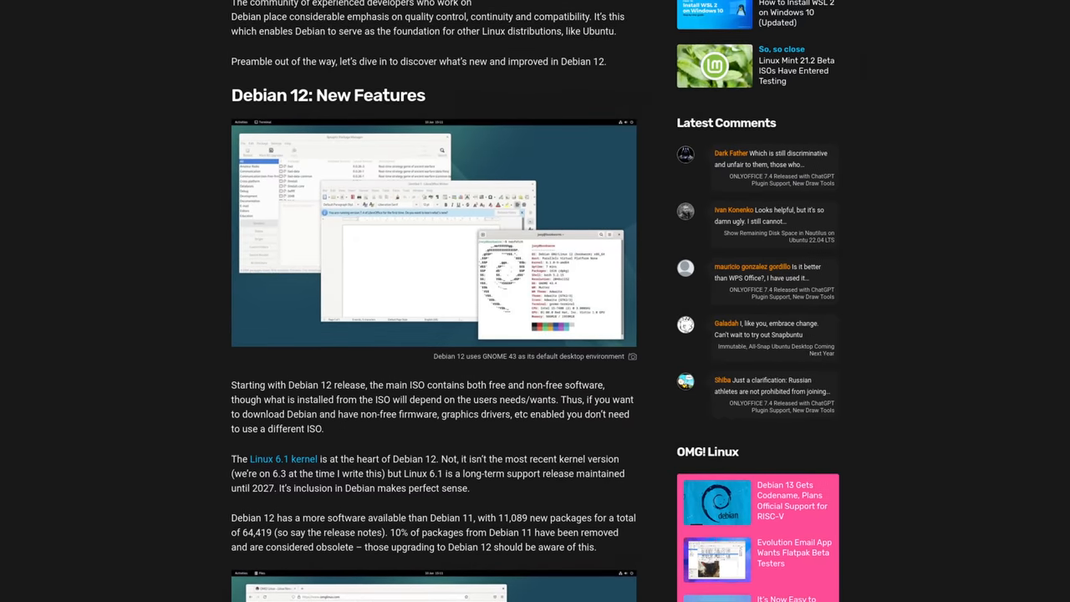
pyautogui.scroll(-3)
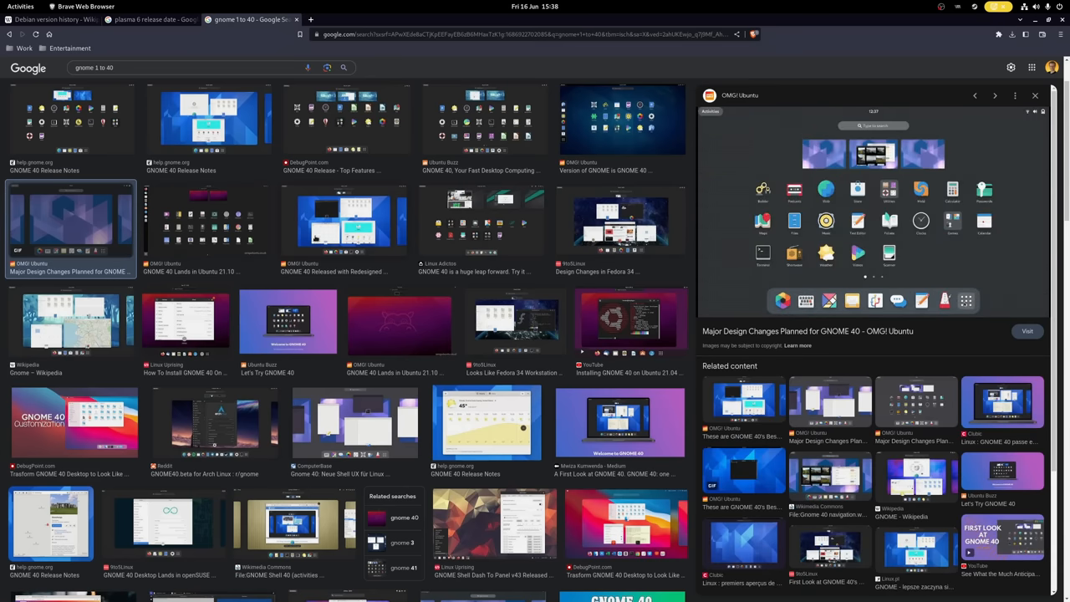
# Step: Open a GNOME 40 result's preview panel in the GNOME 1 to 40 image results
pyautogui.click(50, 19)
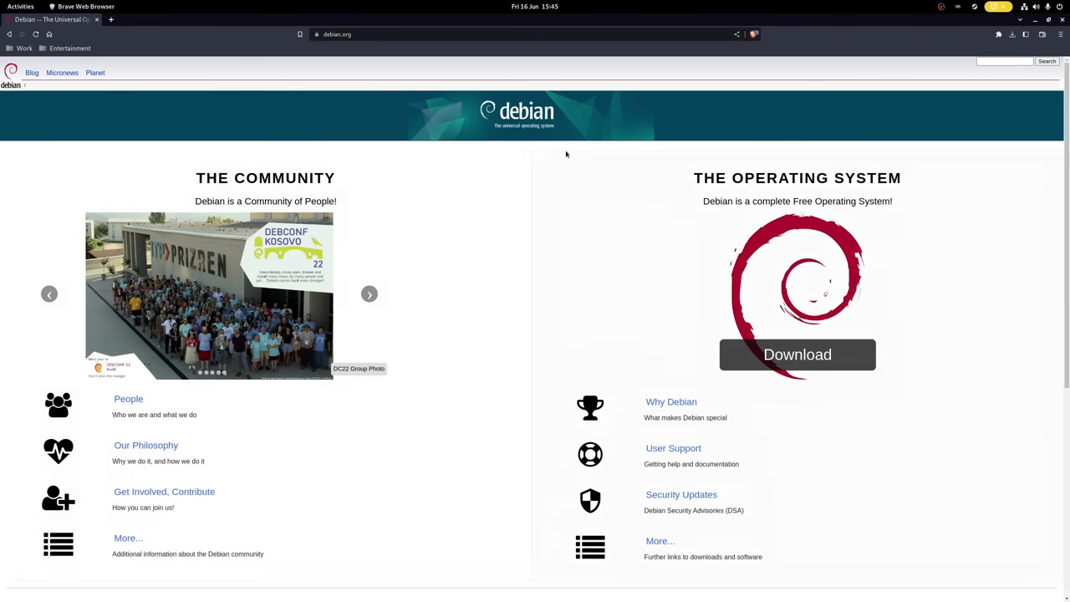
pyautogui.moveTo(689, 302)
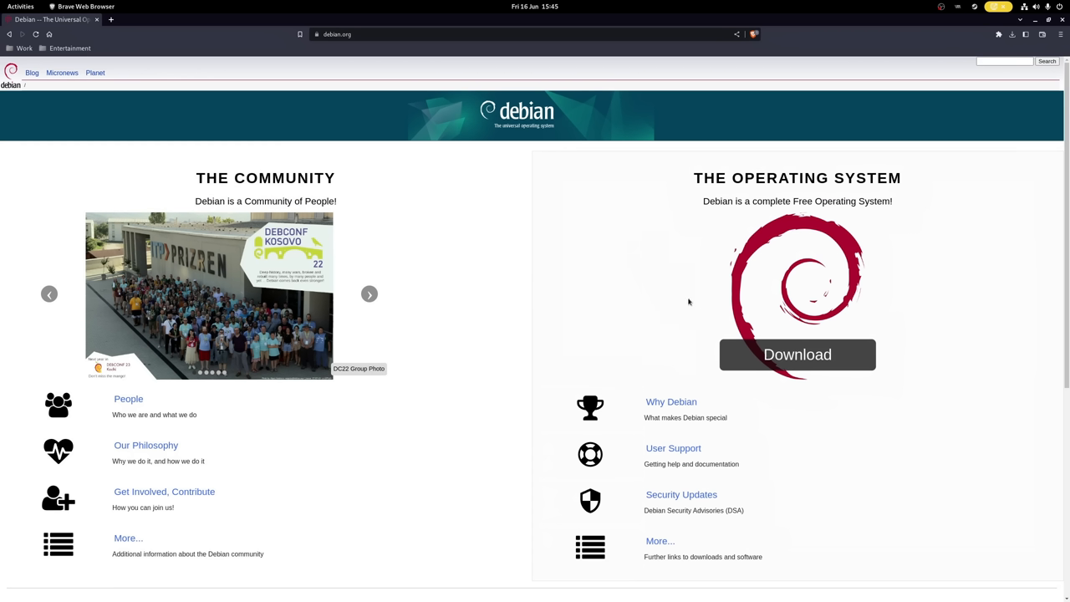
# Step: Download the Debian 12 amd64 netinst ISO from debian.org
pyautogui.click(795, 353)
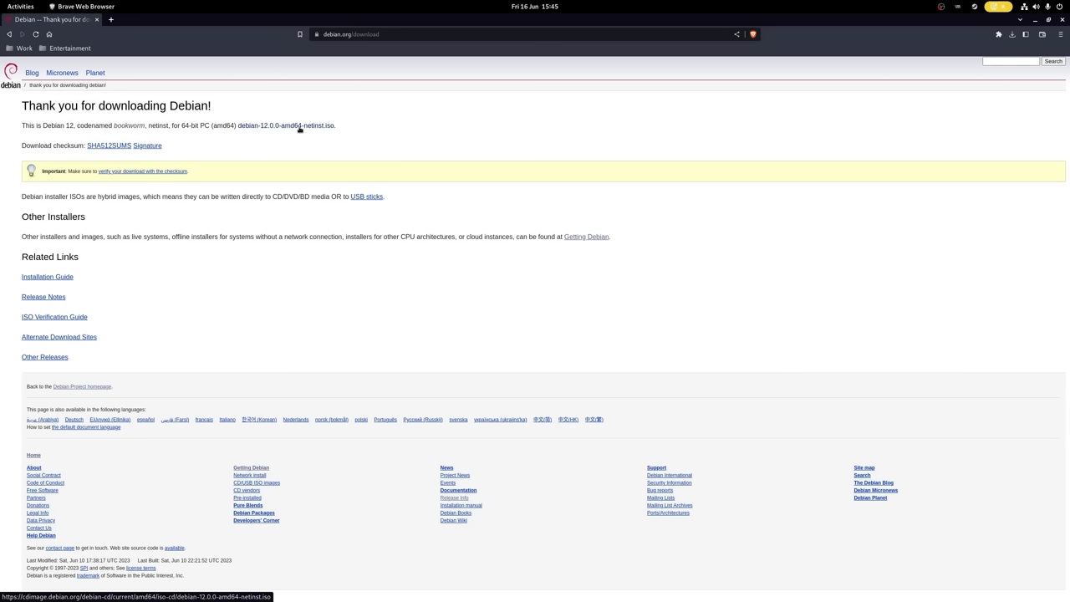
pyautogui.moveTo(242, 127)
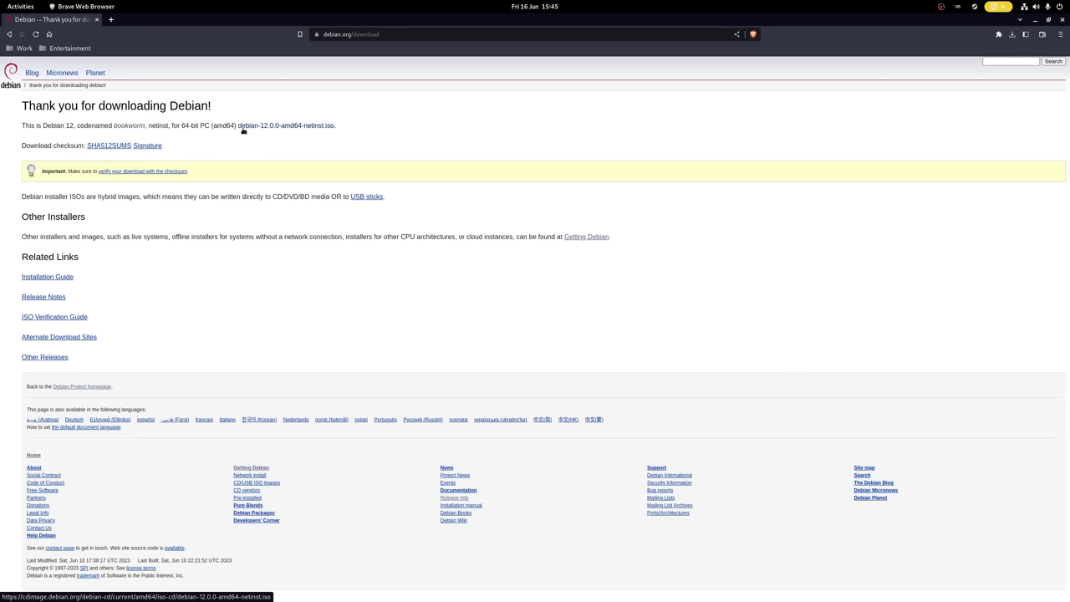
pyautogui.moveTo(328, 125)
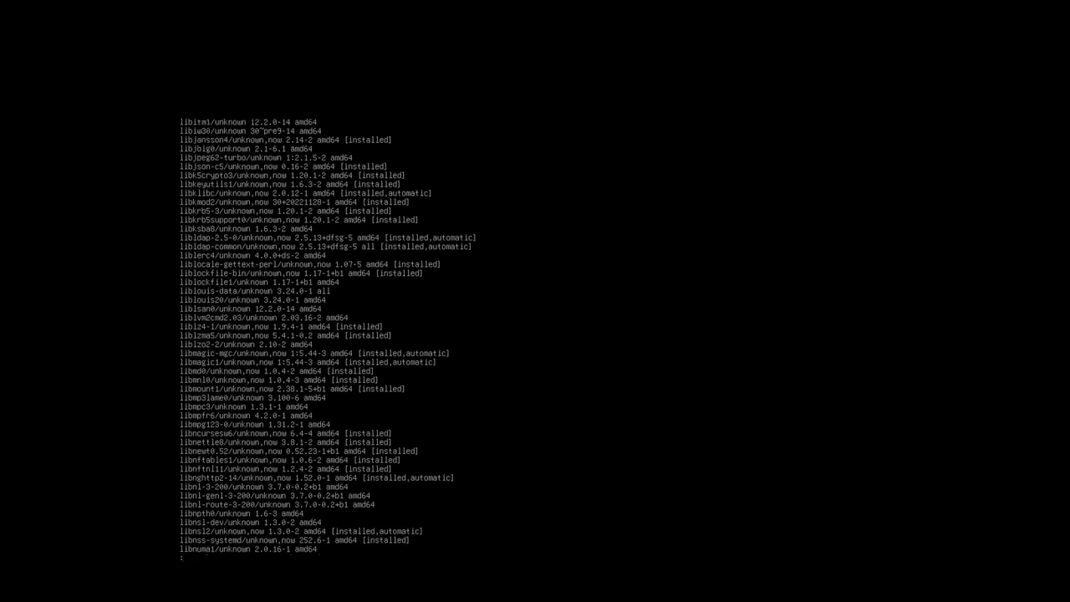
# Step: Page down through the long apt list package output
pyautogui.scroll(-3)
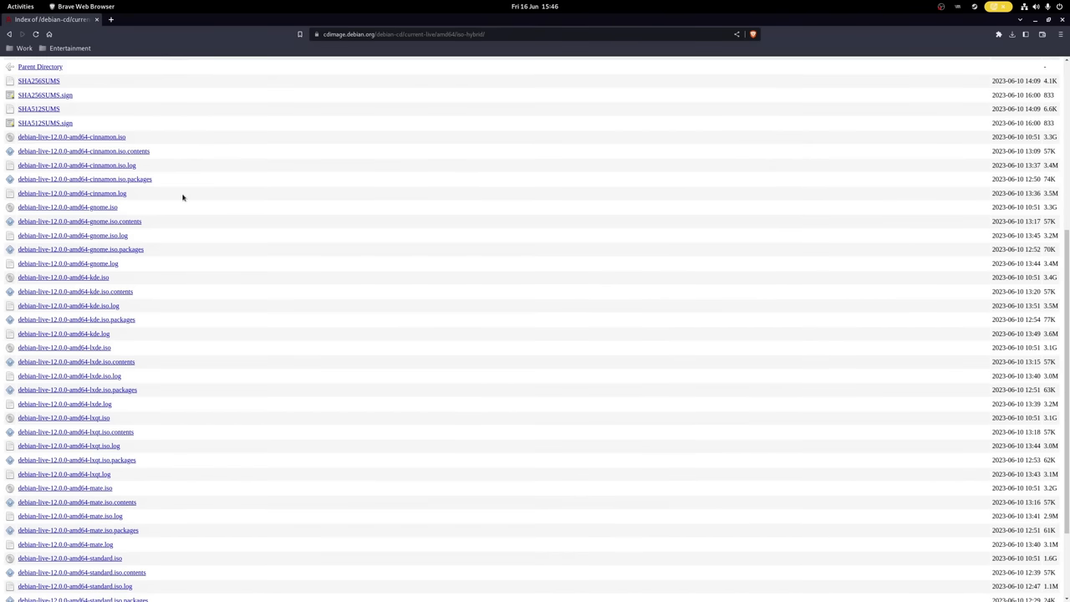
pyautogui.moveTo(109, 249)
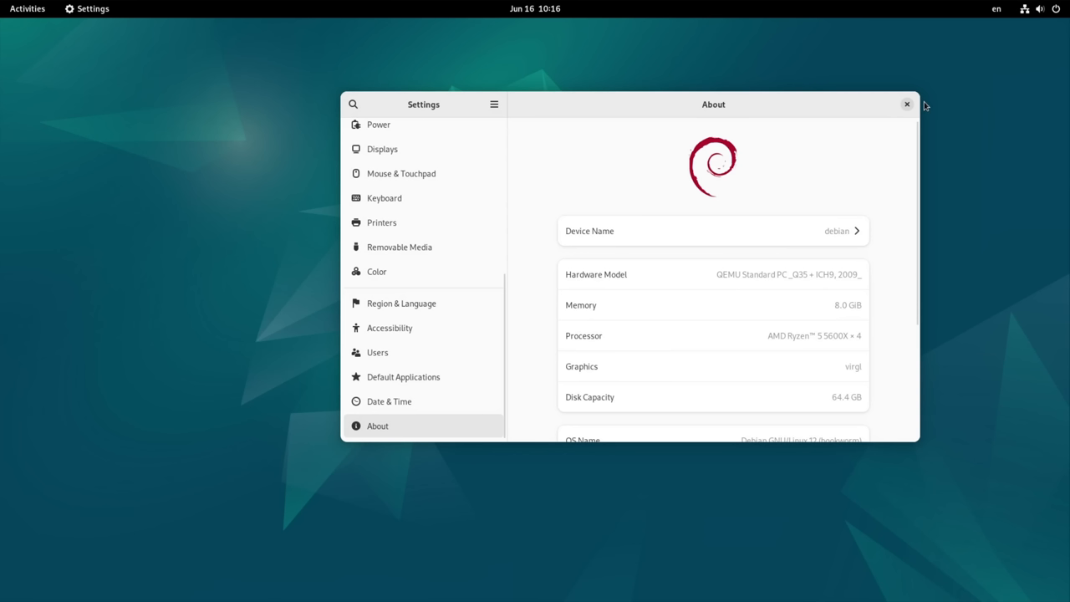
# Step: Close the About window and authenticate with the live user password to start Install Debian
pyautogui.click(906, 104)
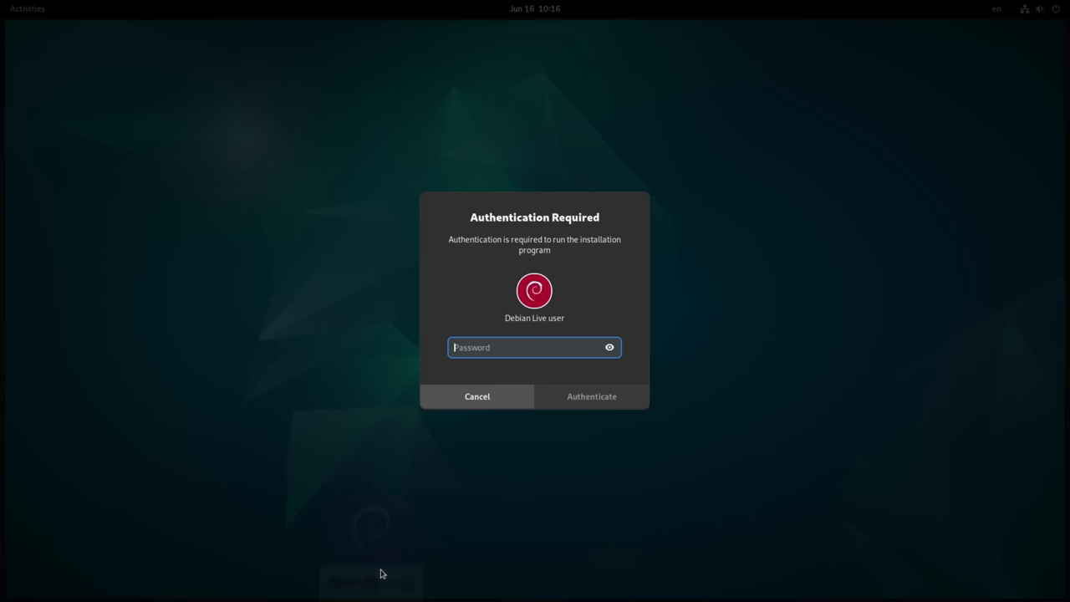
pyautogui.write('••••')
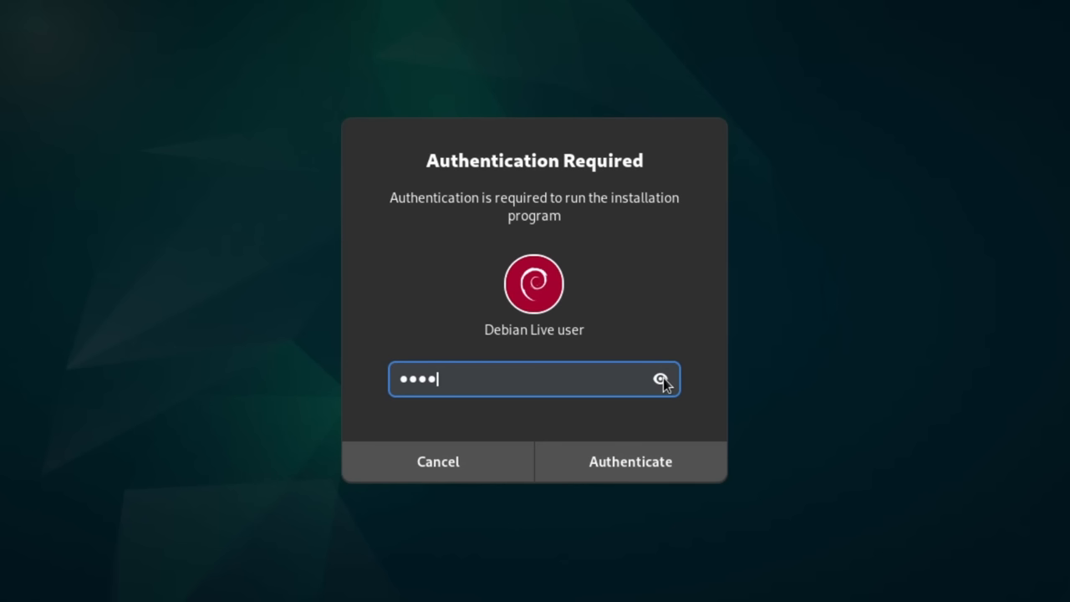
pyautogui.click(629, 461)
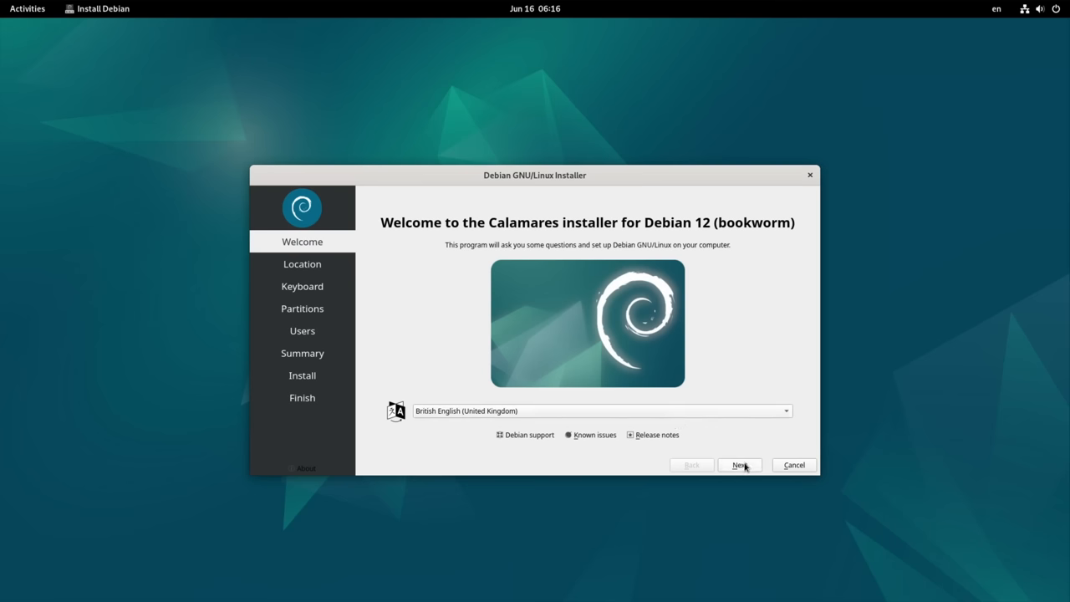
# Step: Move past the Calamares welcome page toward the All done finish page
pyautogui.click(739, 465)
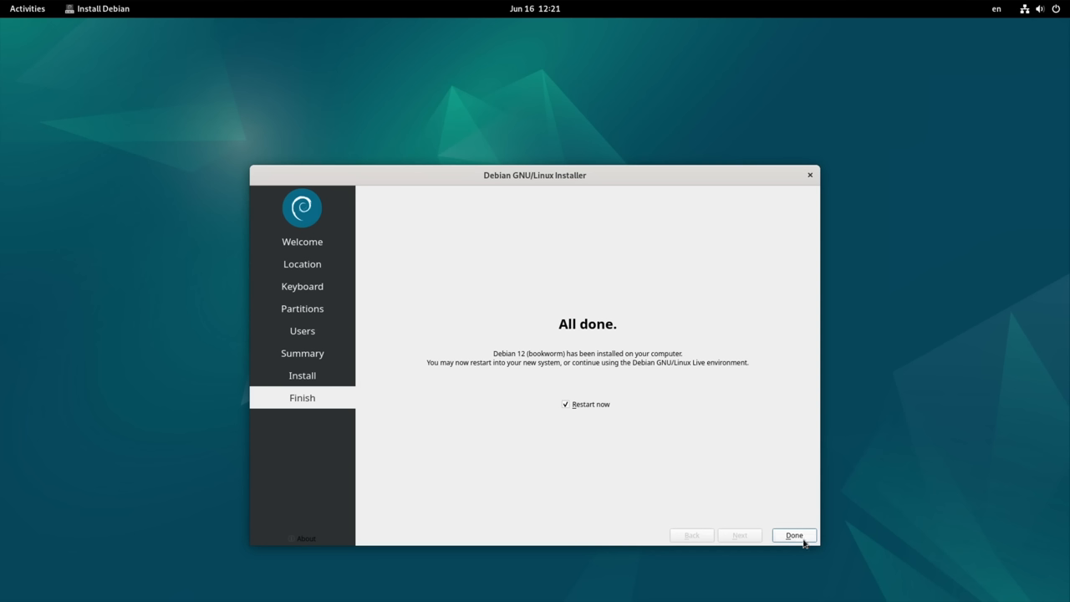
pyautogui.click(792, 535)
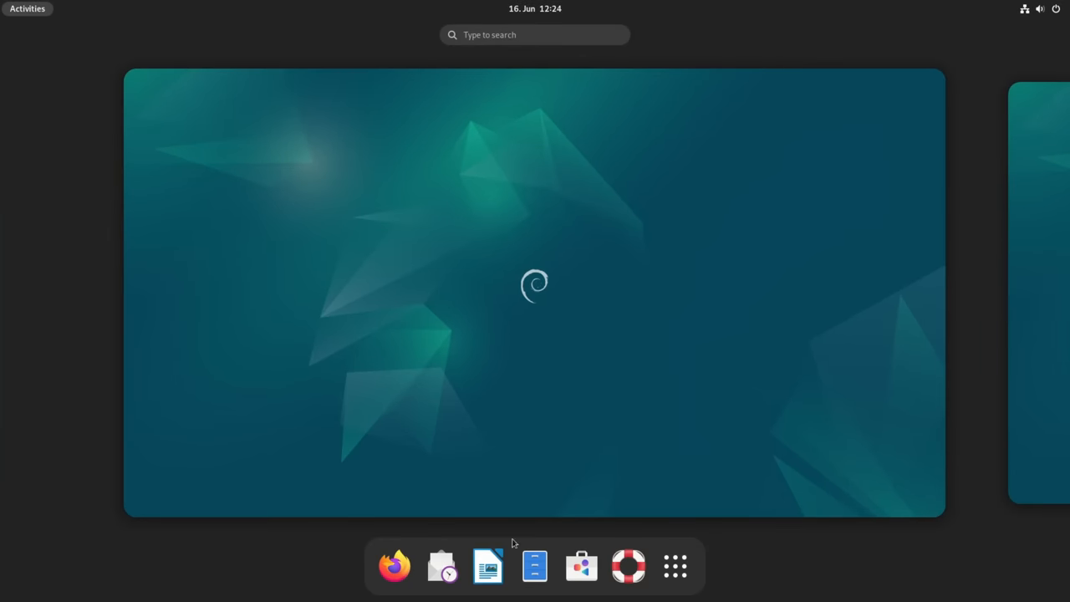
pyautogui.click(674, 566)
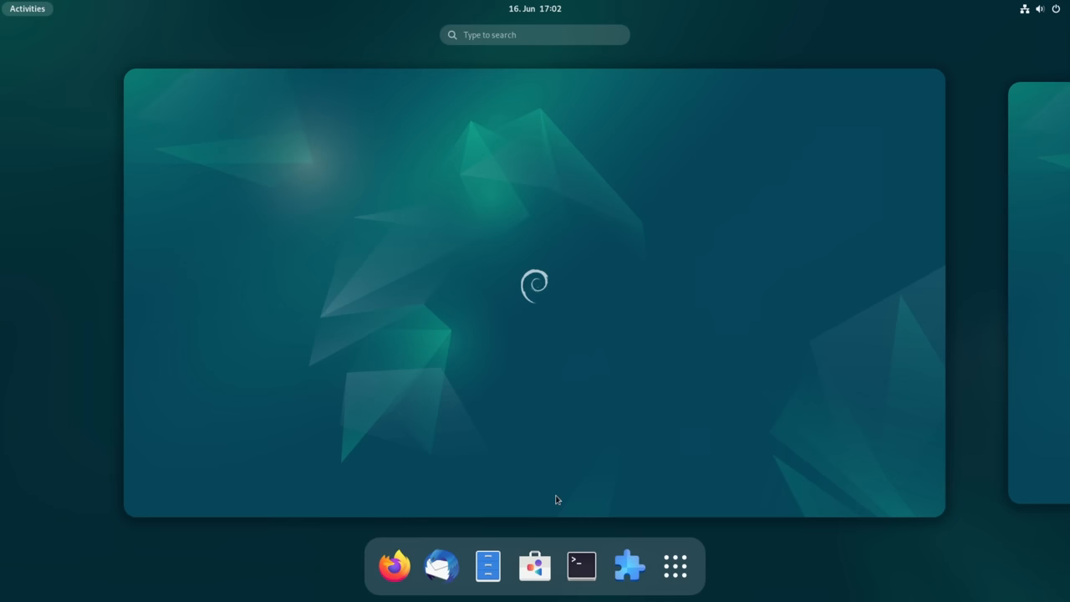
# Step: Open GNOME Software from the dash
pyautogui.click(534, 566)
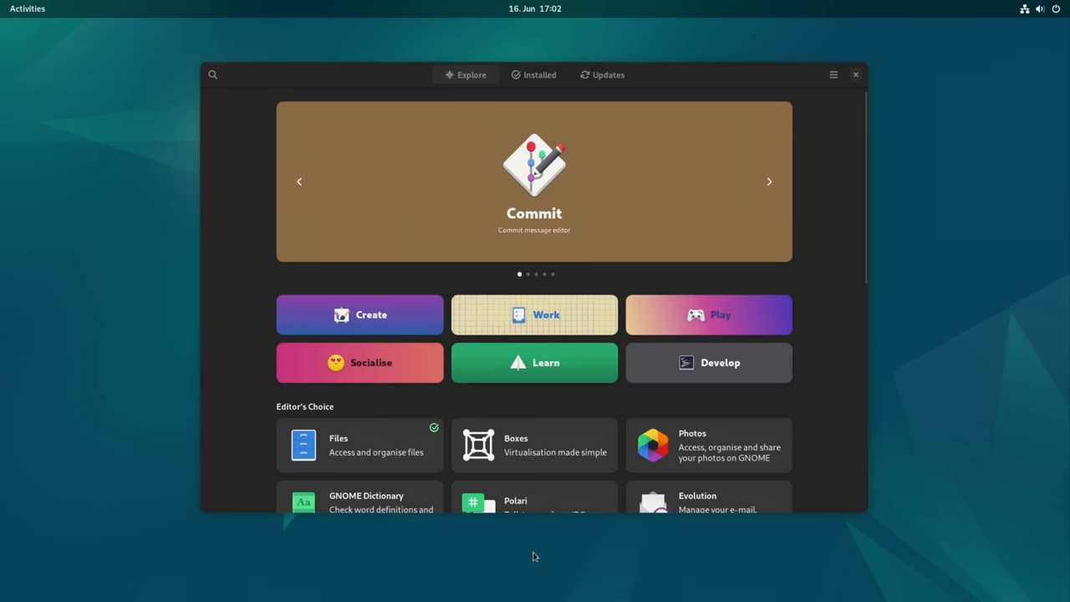
pyautogui.moveTo(738, 343)
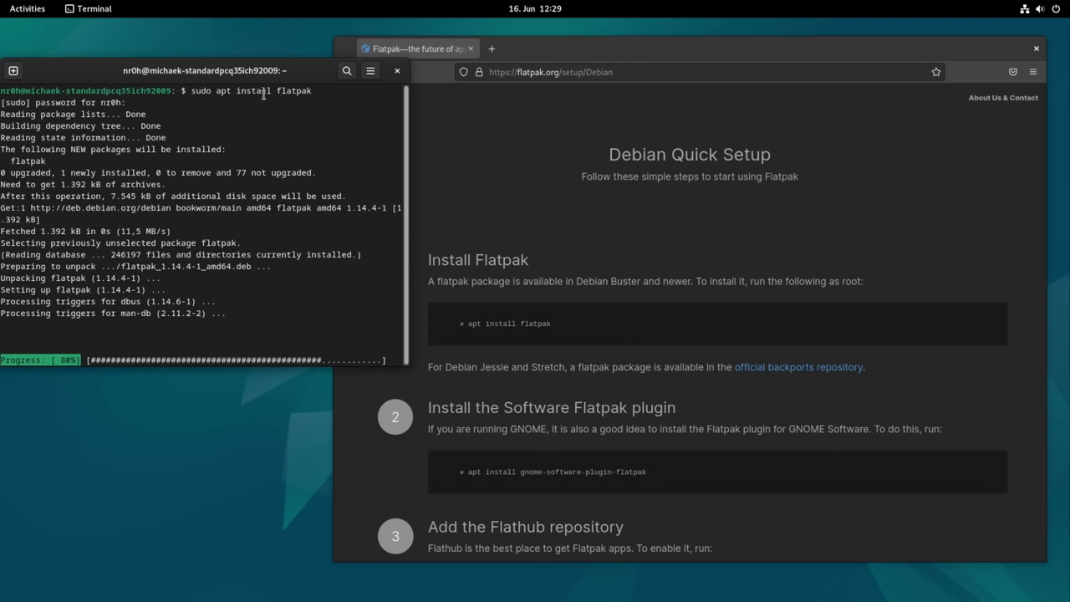
# Step: Enable the Non-DFSG-compatible Software (non-free) source in Software & Updates and close it
pyautogui.write('s')
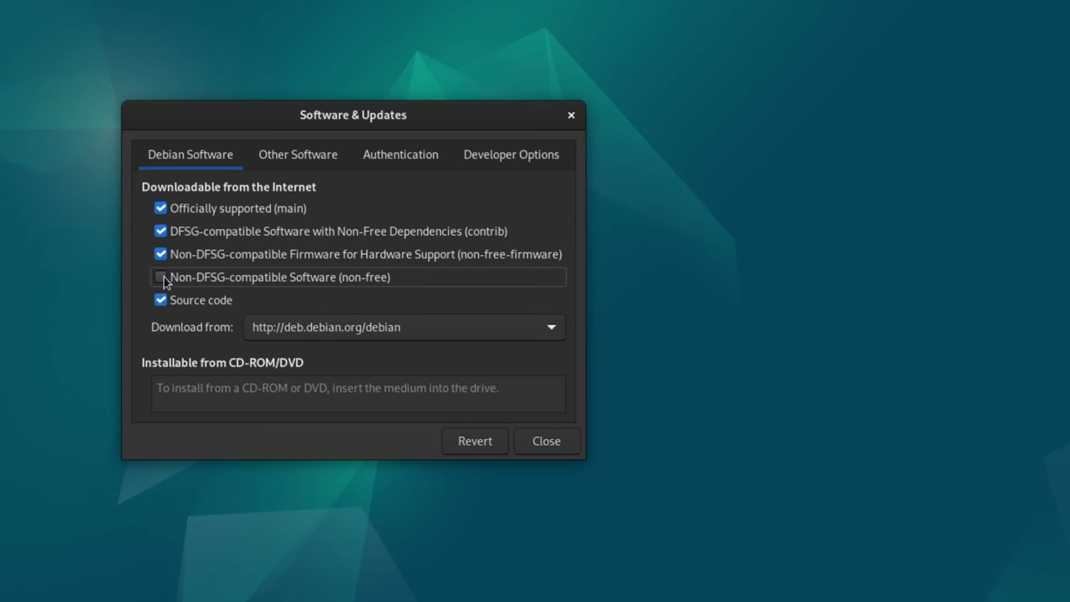
pyautogui.click(160, 277)
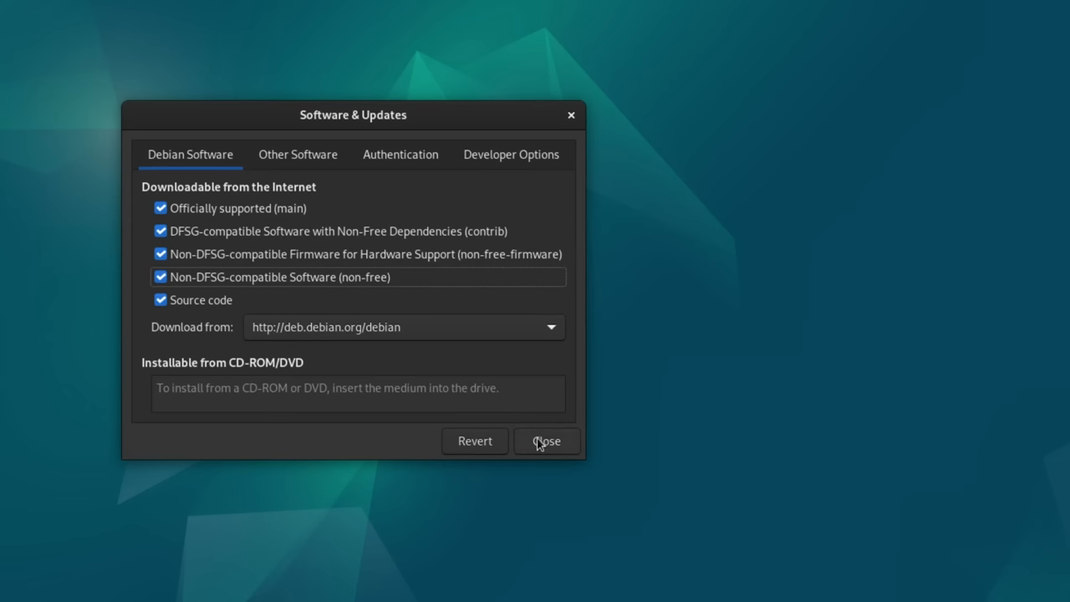
pyautogui.click(546, 441)
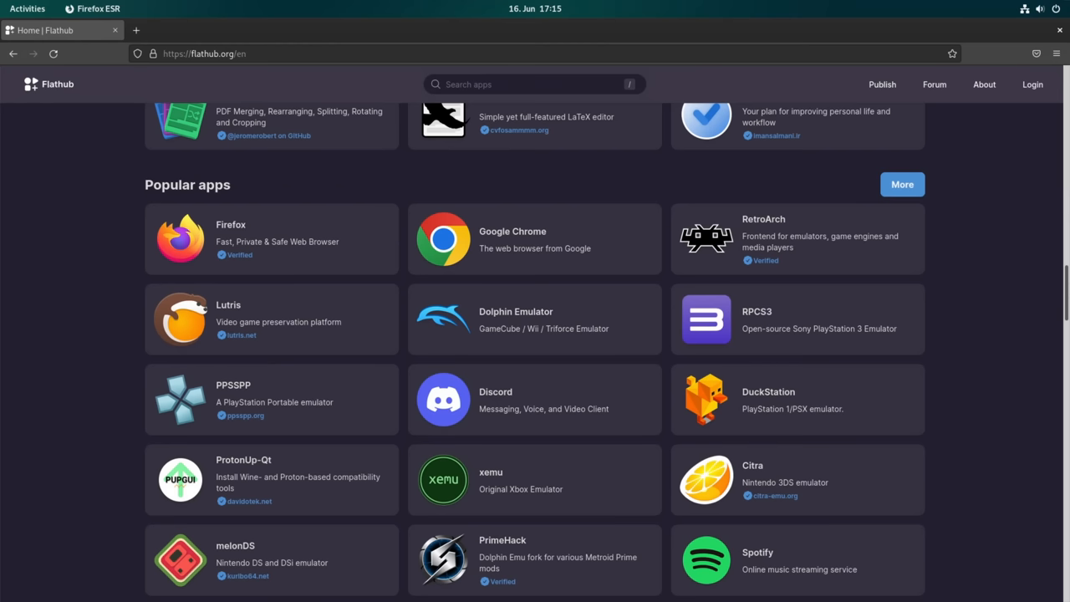
pyautogui.scroll(-3)
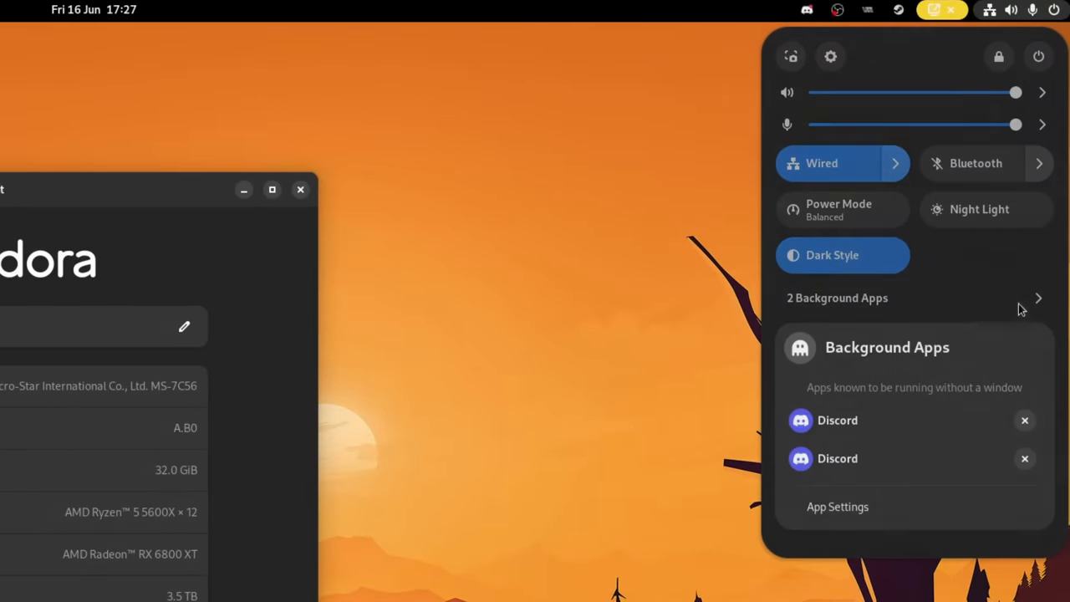
pyautogui.moveTo(819, 431)
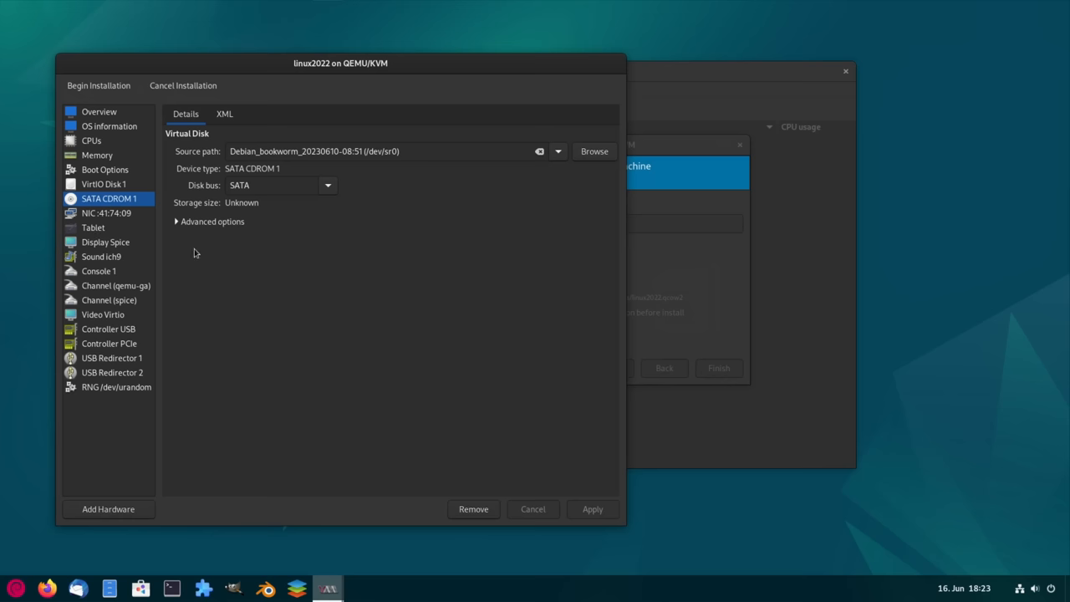
# Step: Install Blender from Flathub through GNOME Software
pyautogui.click(98, 111)
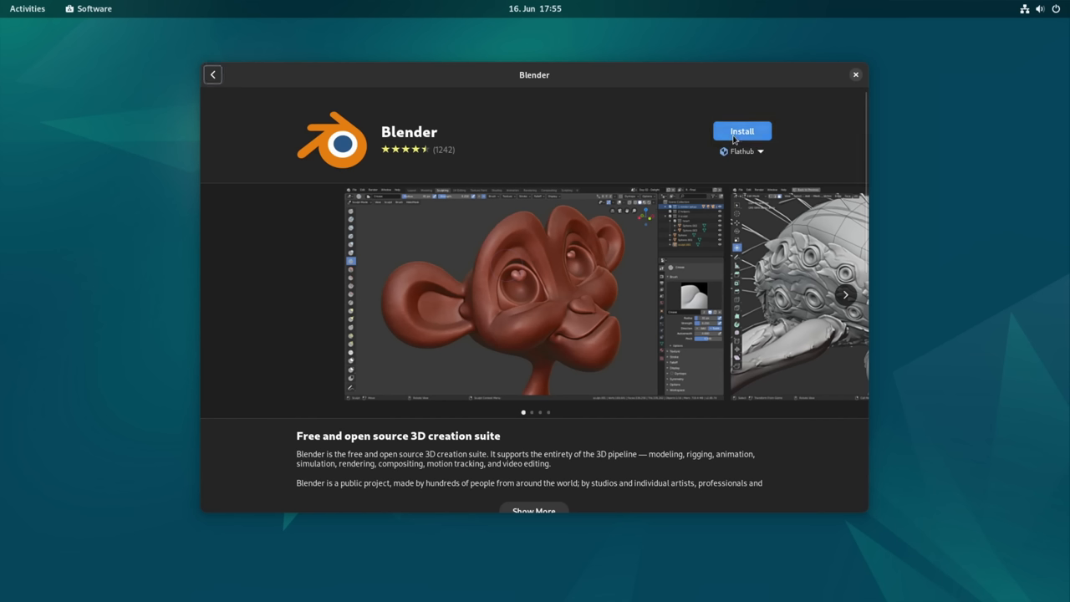
pyautogui.click(741, 131)
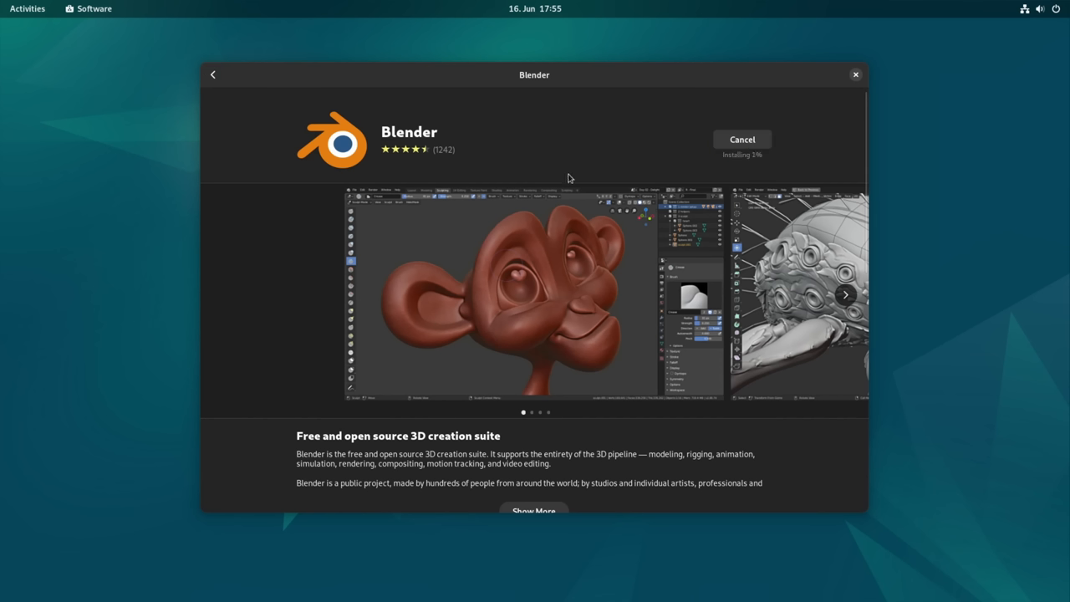